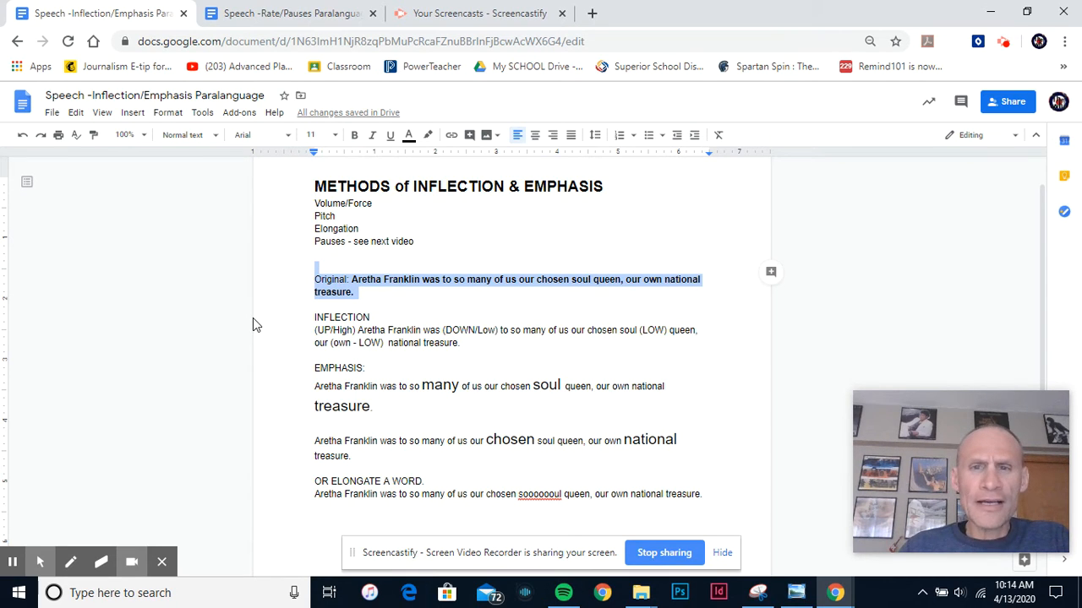
mouse_move(156, 327)
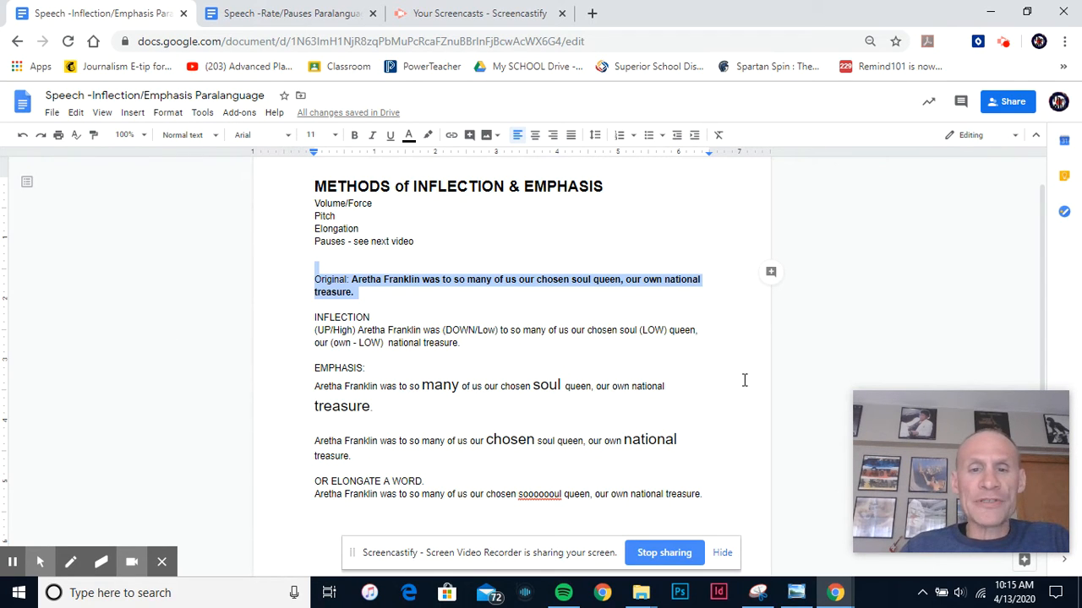
mouse_move(431, 364)
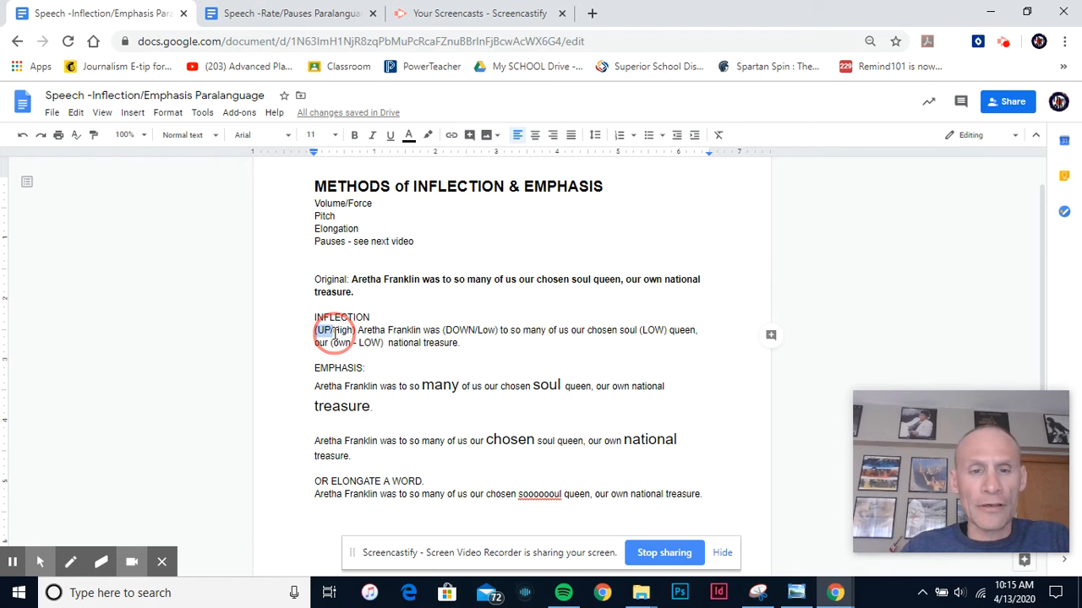
Step: Select the Aretha Franklin inflection sentence with its UP/High, DOWN/Low and LOW markings
left_click_drag(314, 329, 460, 343)
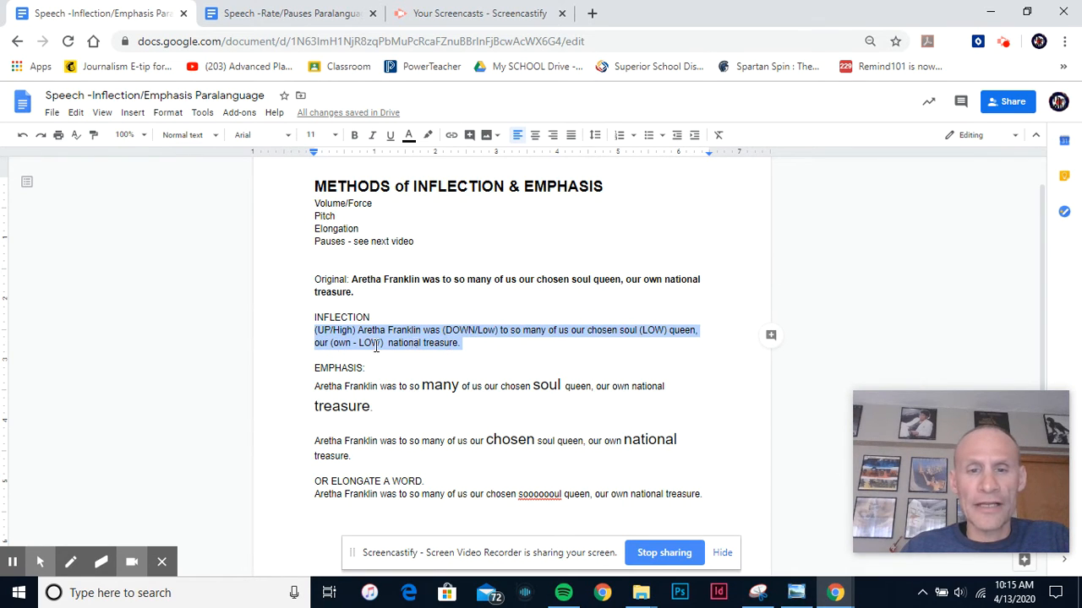
mouse_move(257, 378)
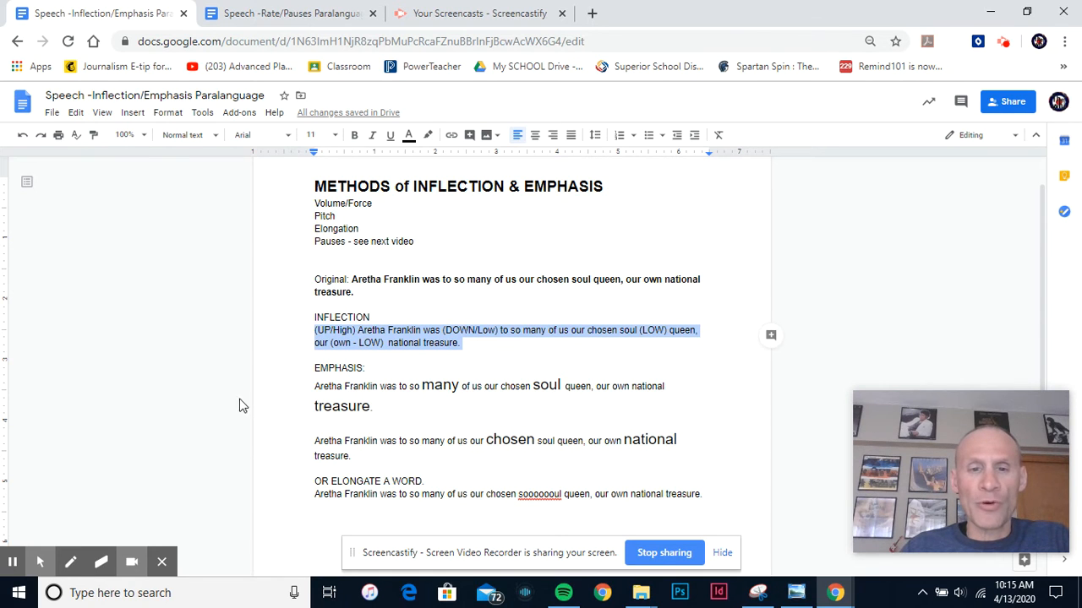
mouse_move(233, 350)
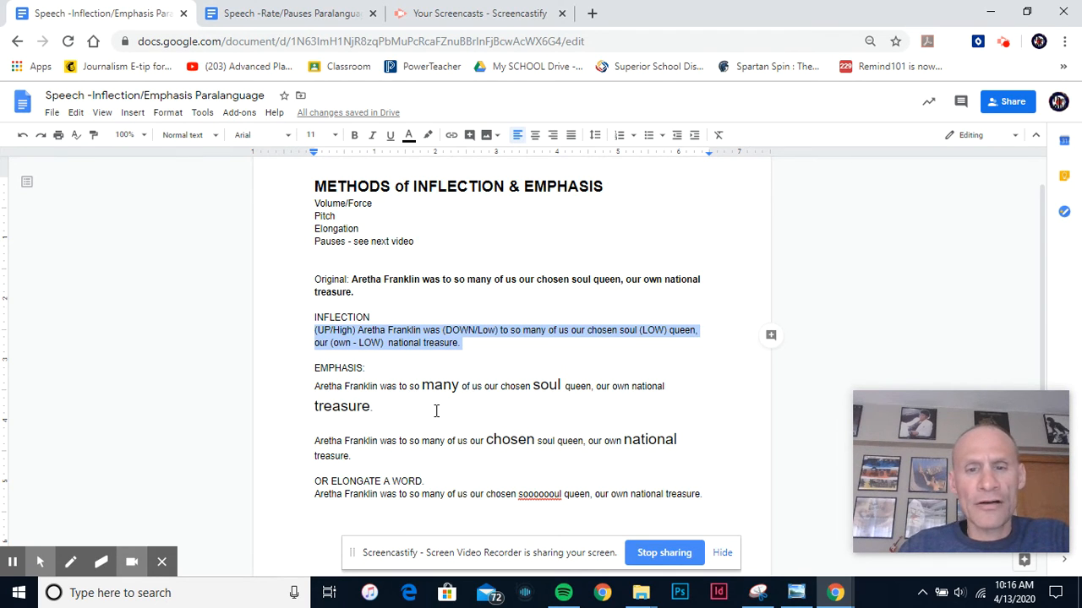
mouse_move(487, 498)
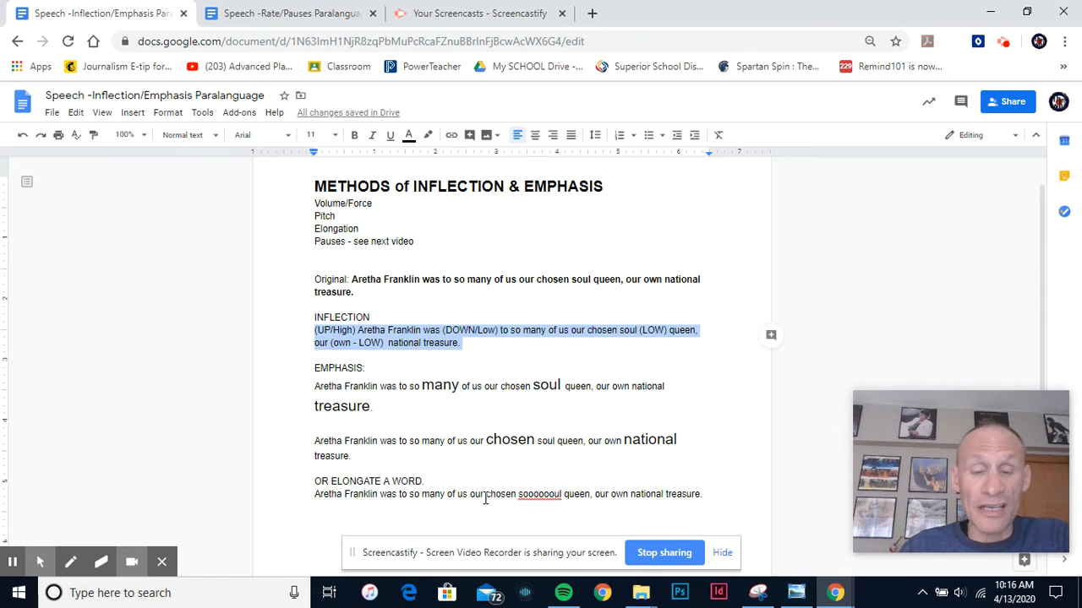
mouse_move(414, 388)
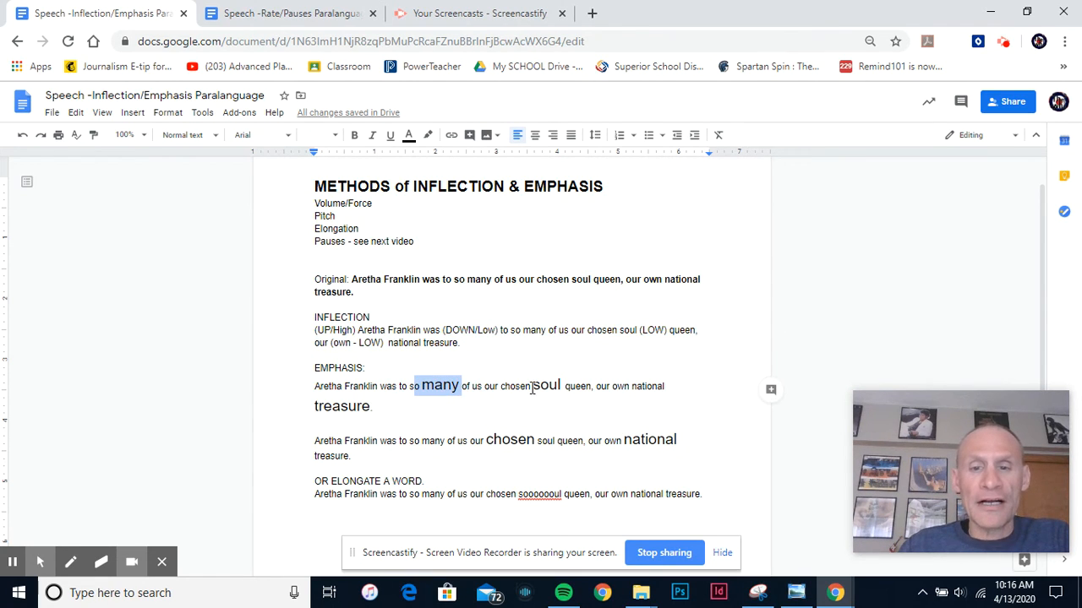
Step: Select the enlarged words 'soul' and then 'treasure' in the first emphasis sentence
double_click(545, 386)
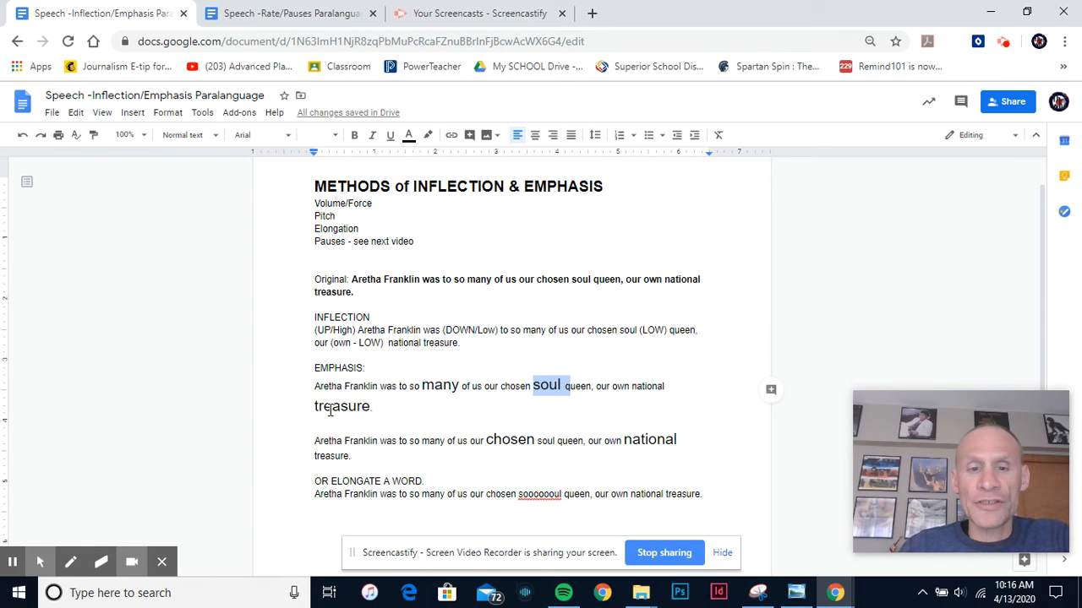
double_click(341, 406)
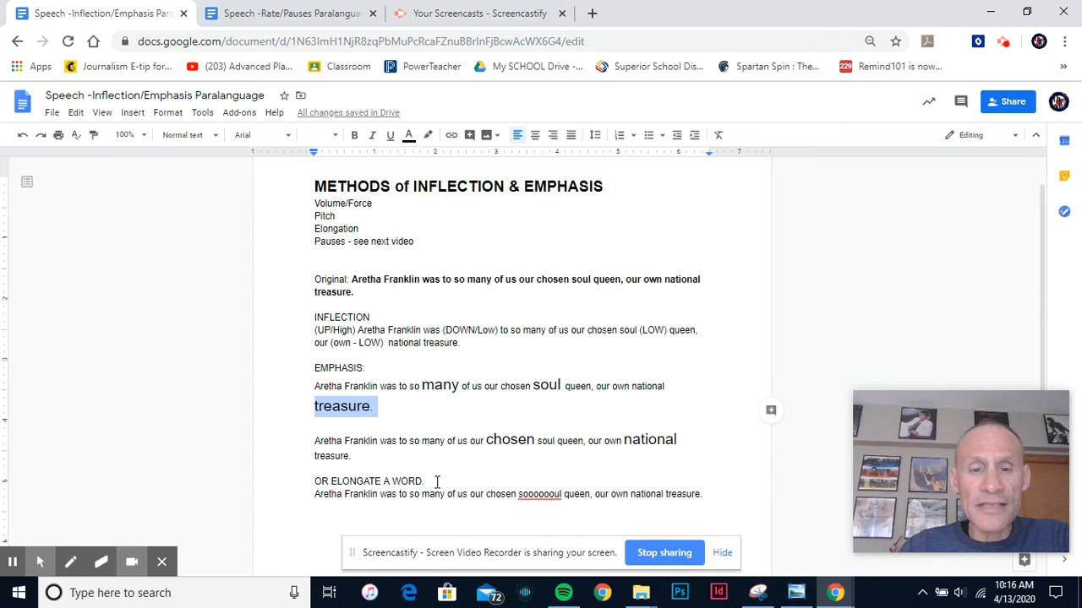
mouse_move(483, 438)
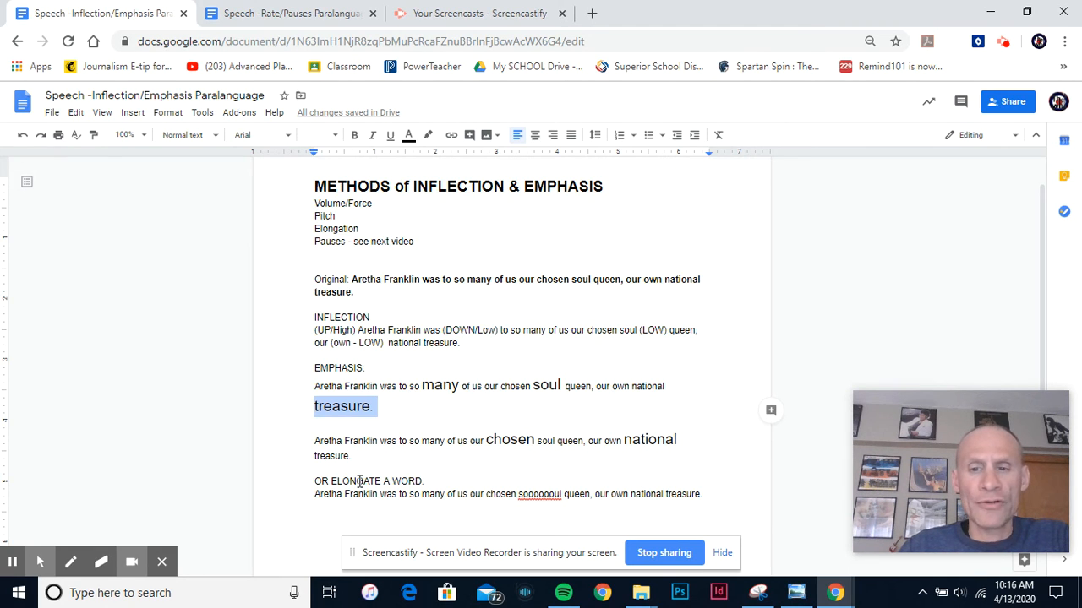
Step: Scroll down so the OR ELONGATE A WORD example sits fully in view
scroll("down", 3)
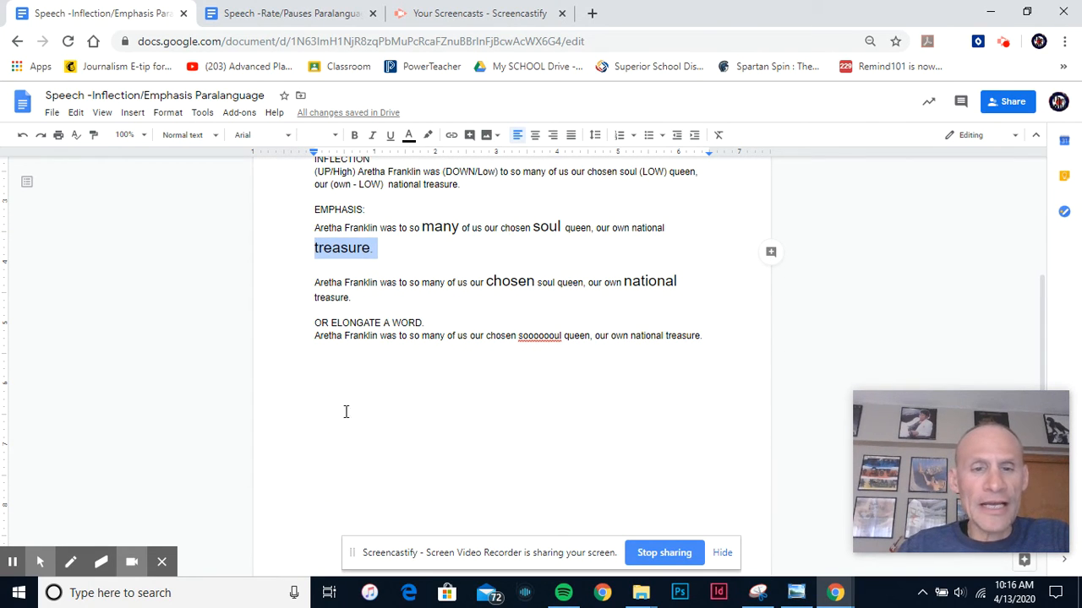
mouse_move(344, 369)
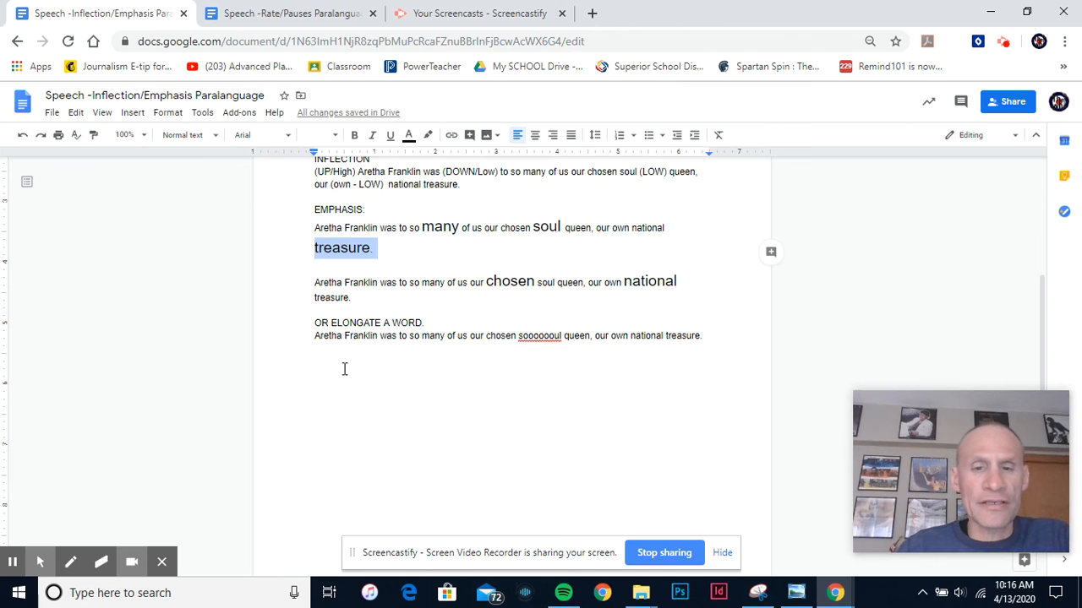
mouse_move(385, 358)
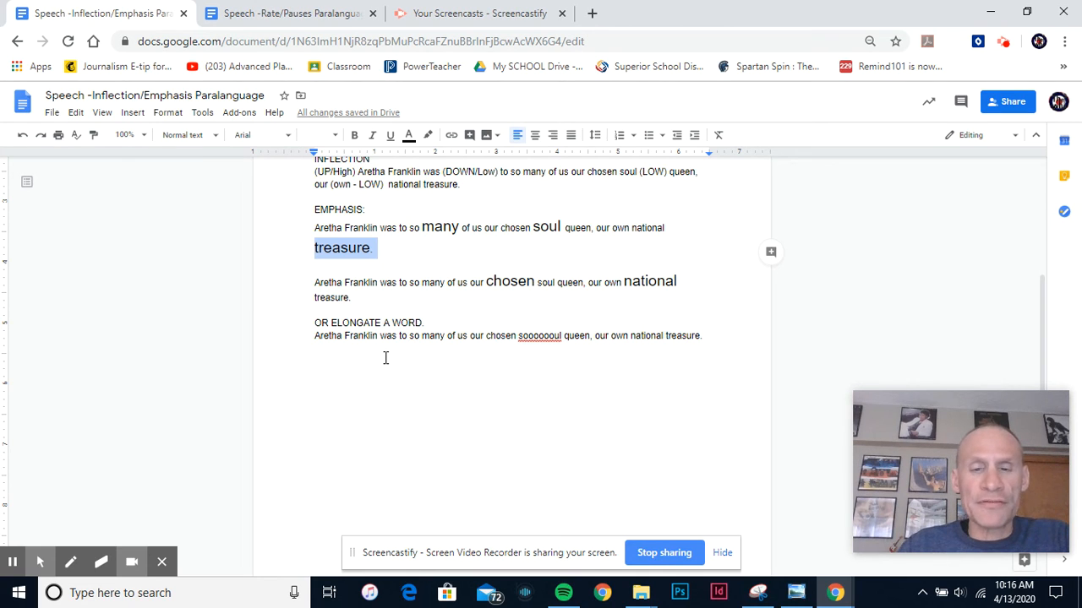
mouse_move(388, 361)
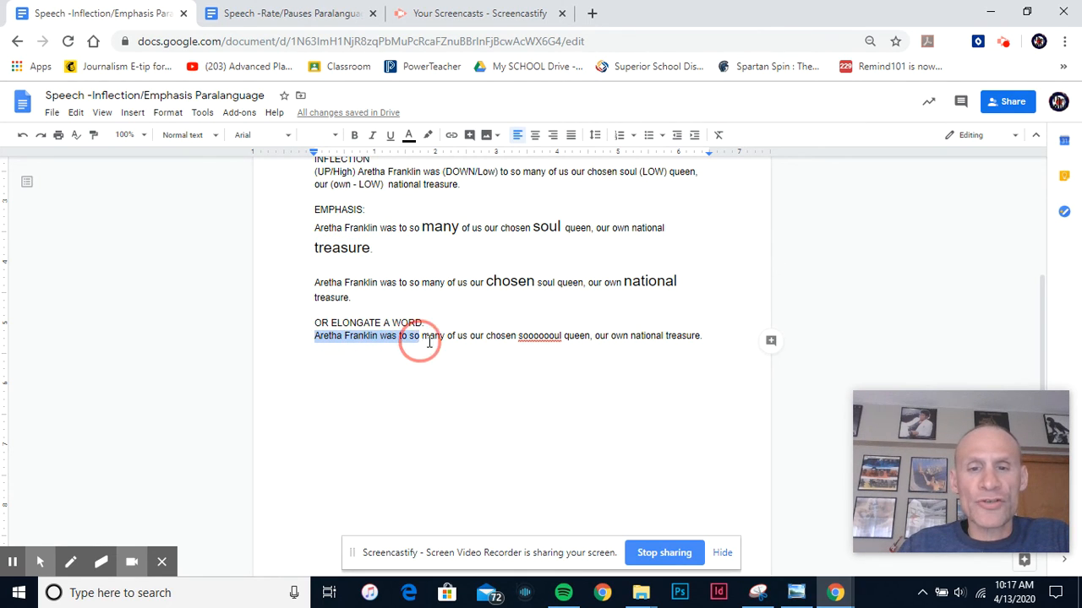
Step: Select the elongation example sentence containing the stretched-out word 'soooooul'
left_click_drag(418, 336, 520, 335)
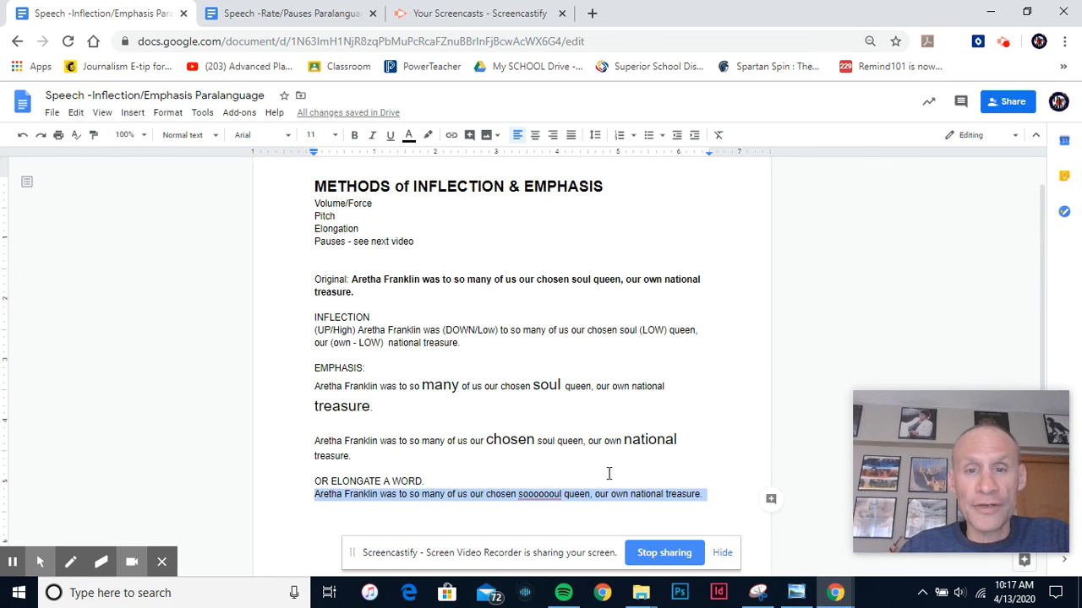
scroll("down", 3)
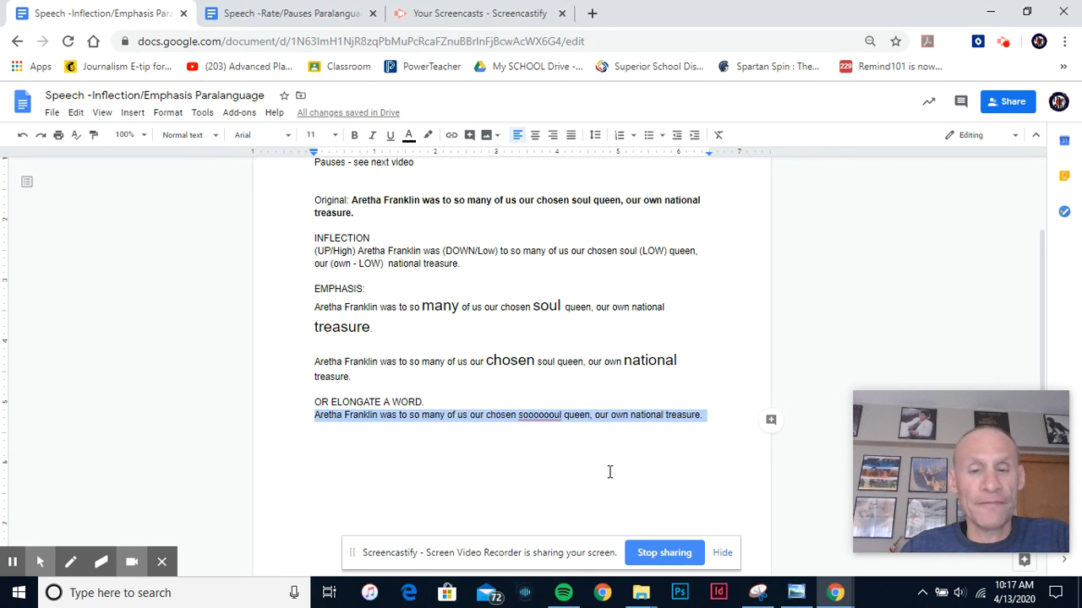
mouse_move(595, 497)
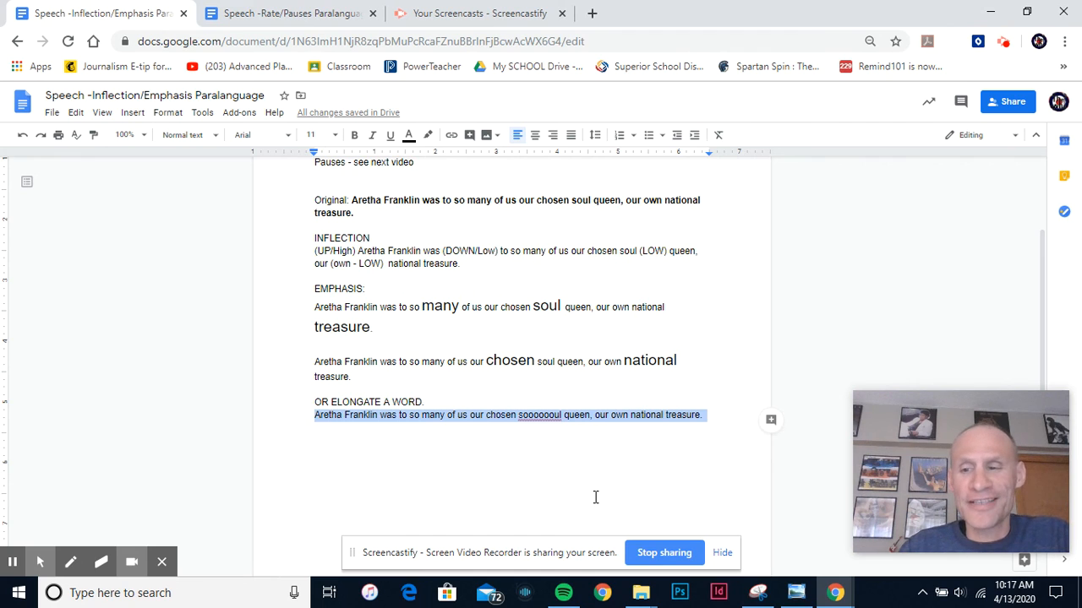
mouse_move(639, 528)
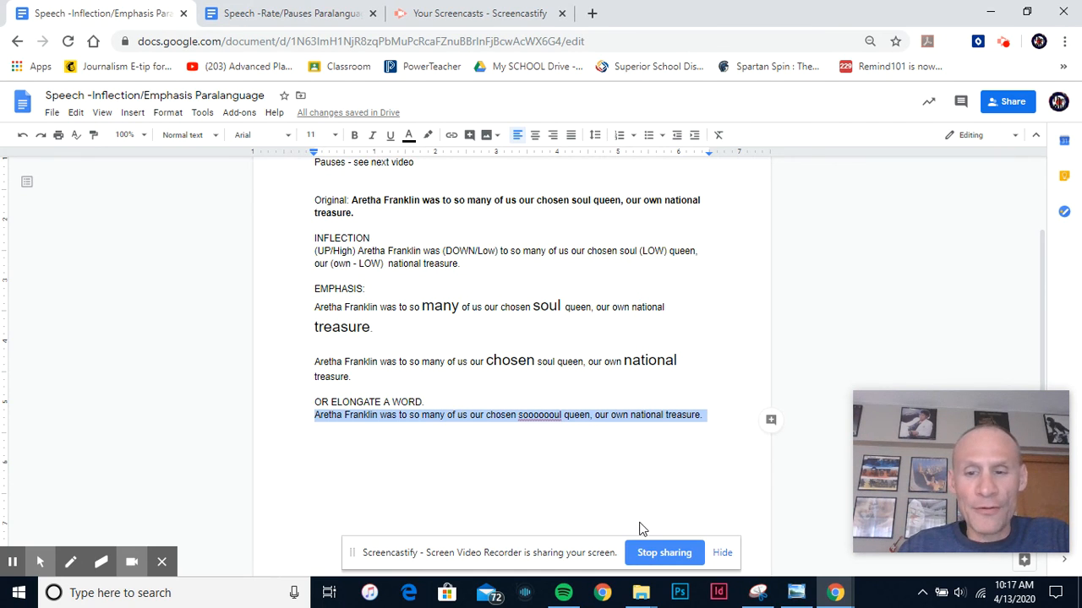